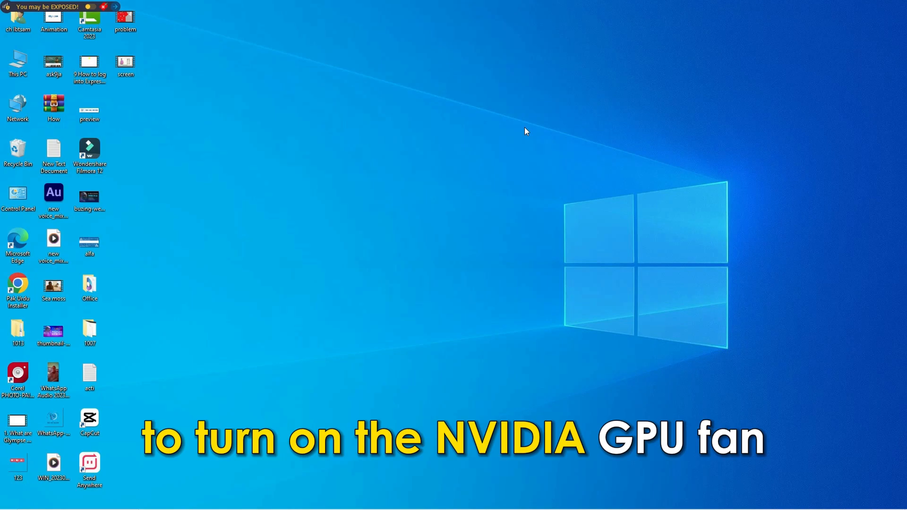
- Right-click an empty spot on the desktop to show the NVIDIA Control Panel entry
right_click(525, 130)
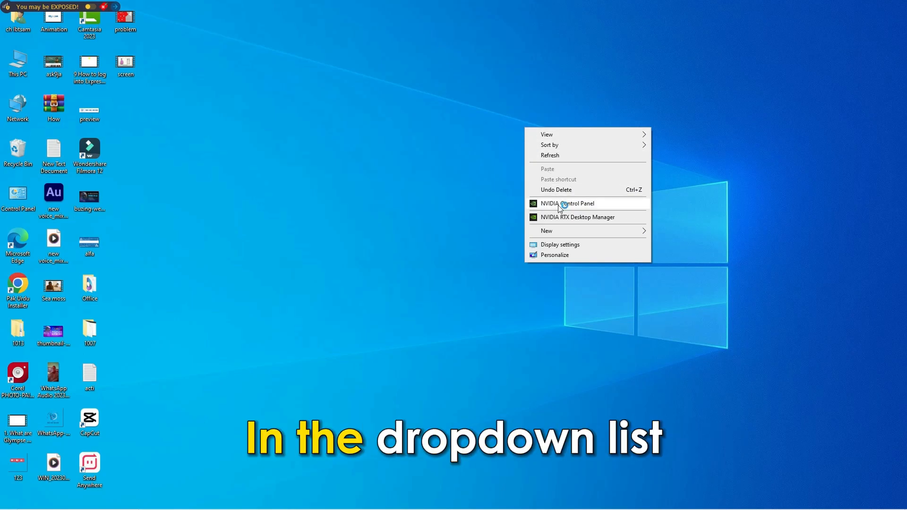
- Launch NVIDIA Control Panel and select the GeForce GPU under Device settings
left_click(568, 203)
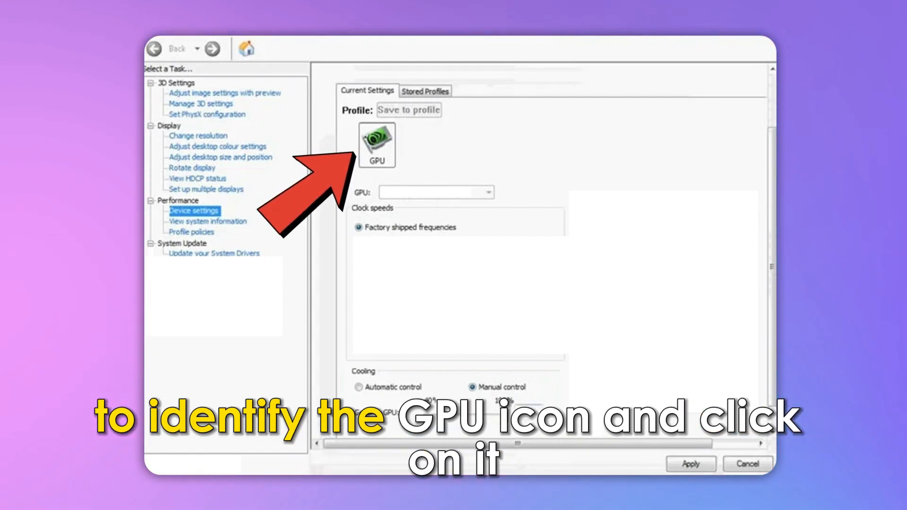
left_click(376, 144)
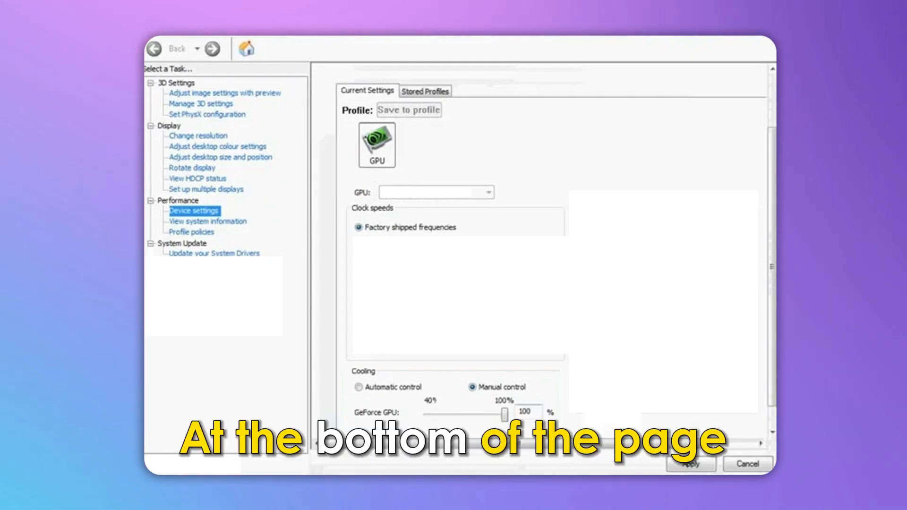